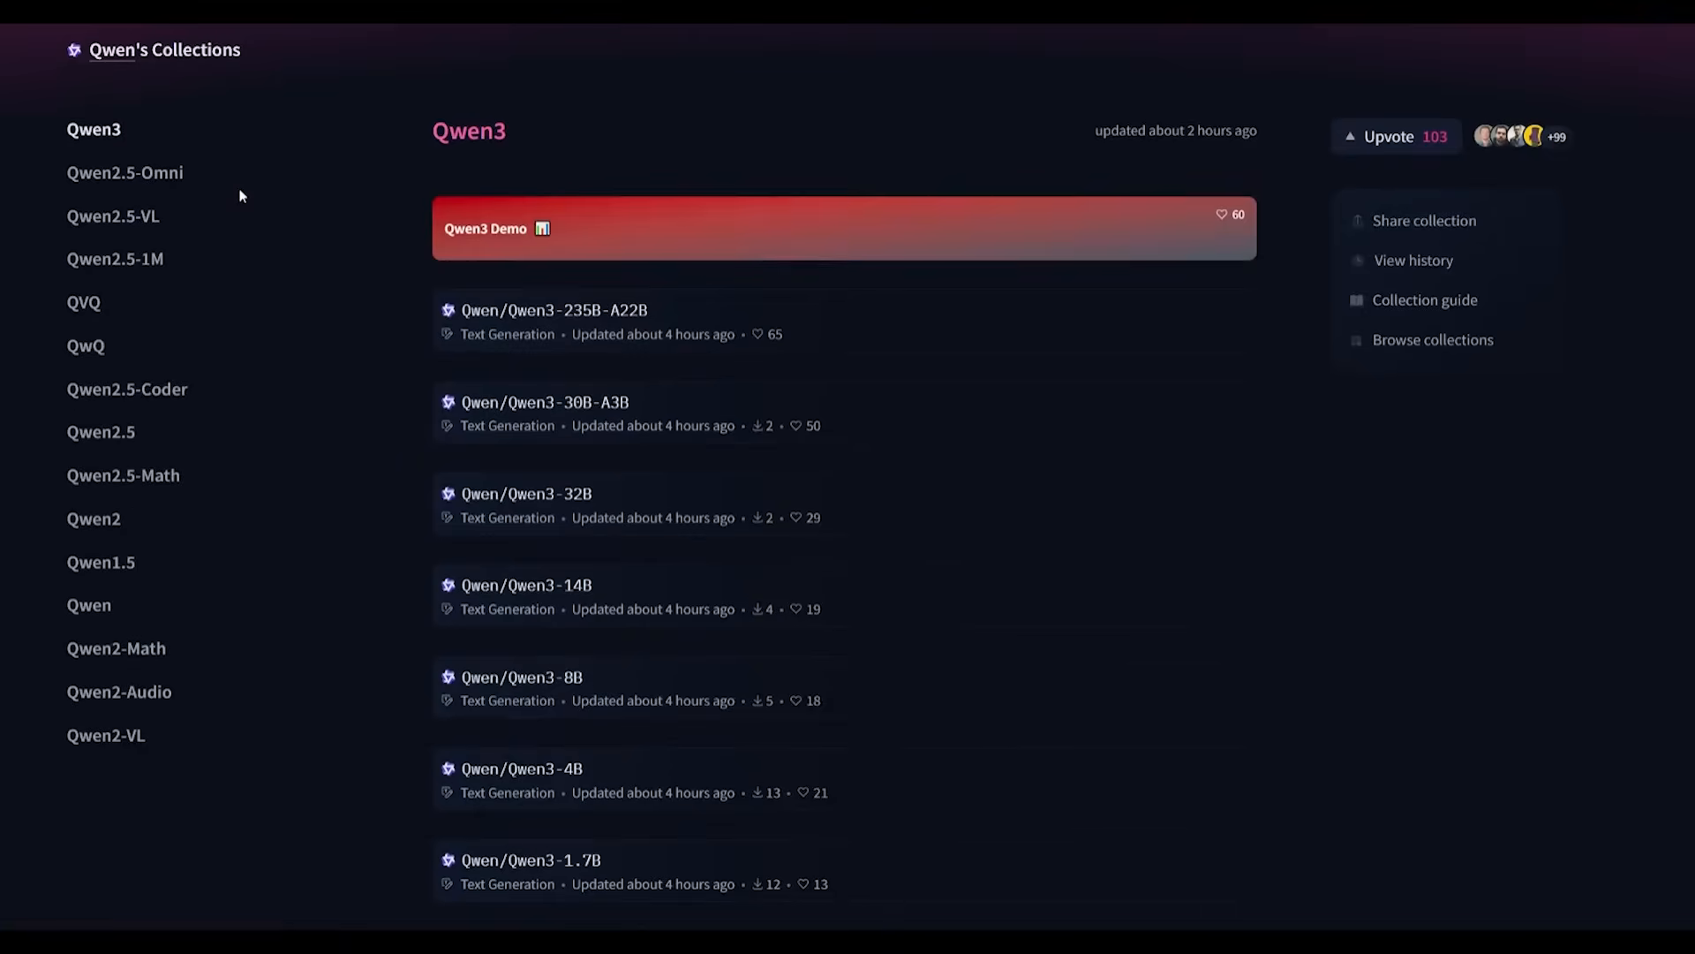
scroll("down", 3)
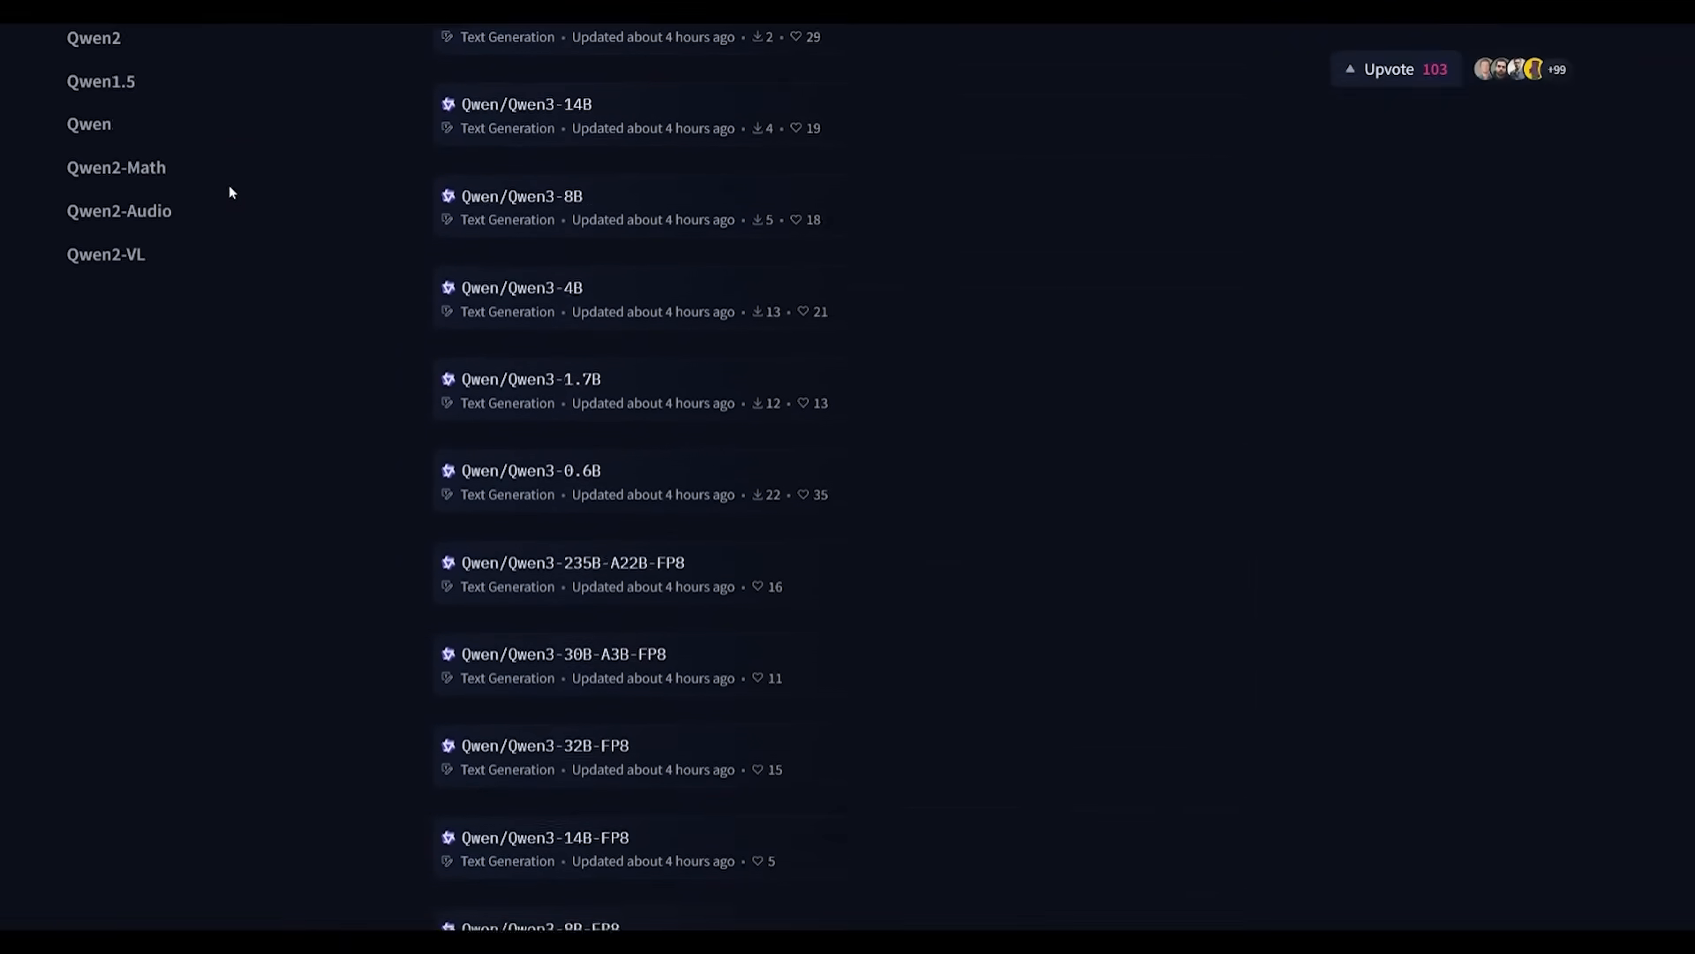